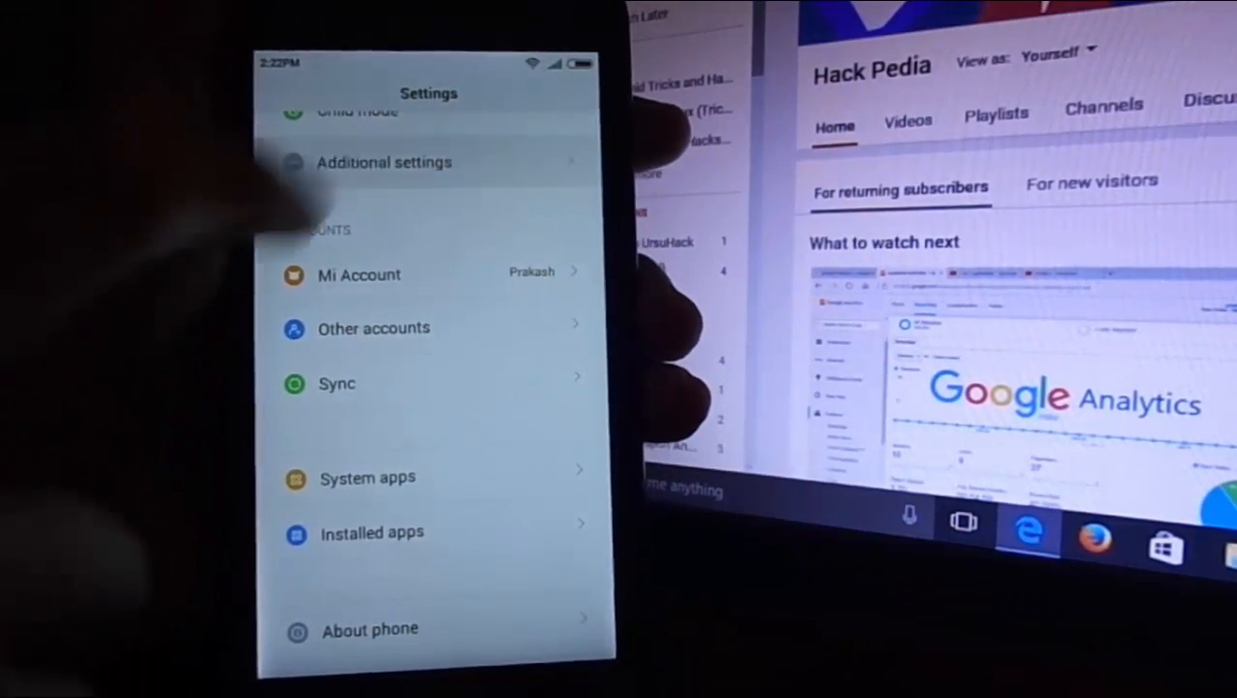
- Go to the Additional settings page in MIUI Settings
{"action": "left_click", "coordinate": [383, 162]}
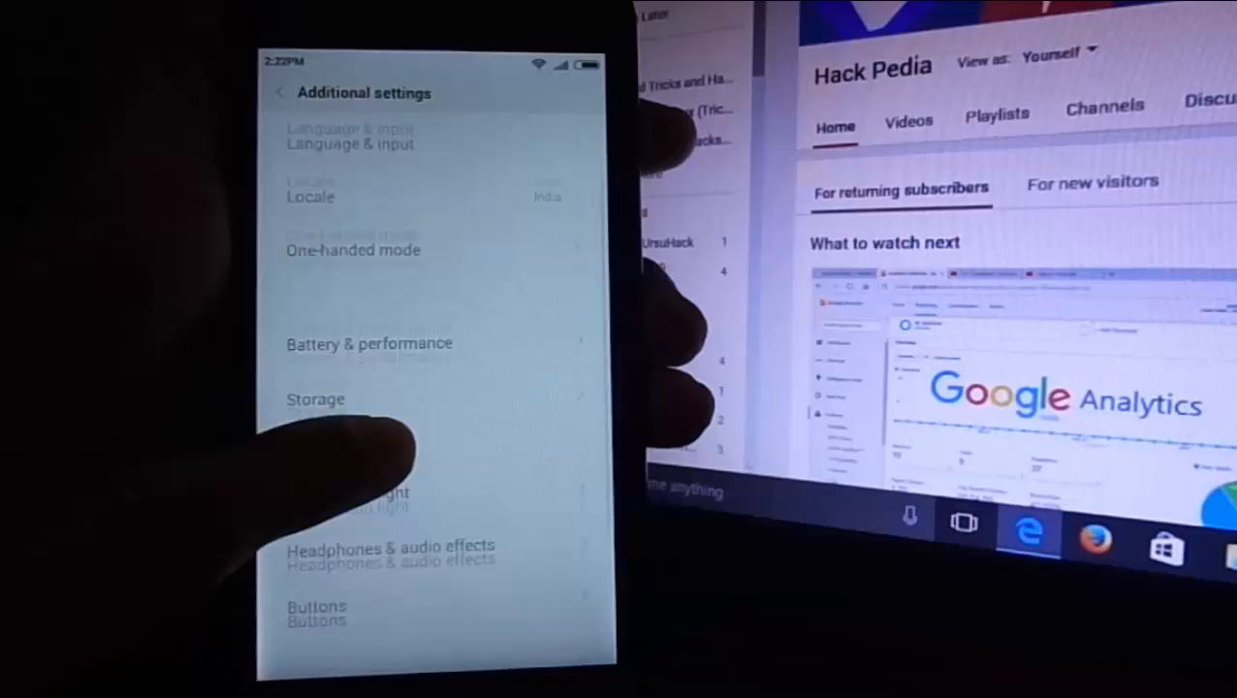
{"action": "left_click", "coordinate": [367, 343]}
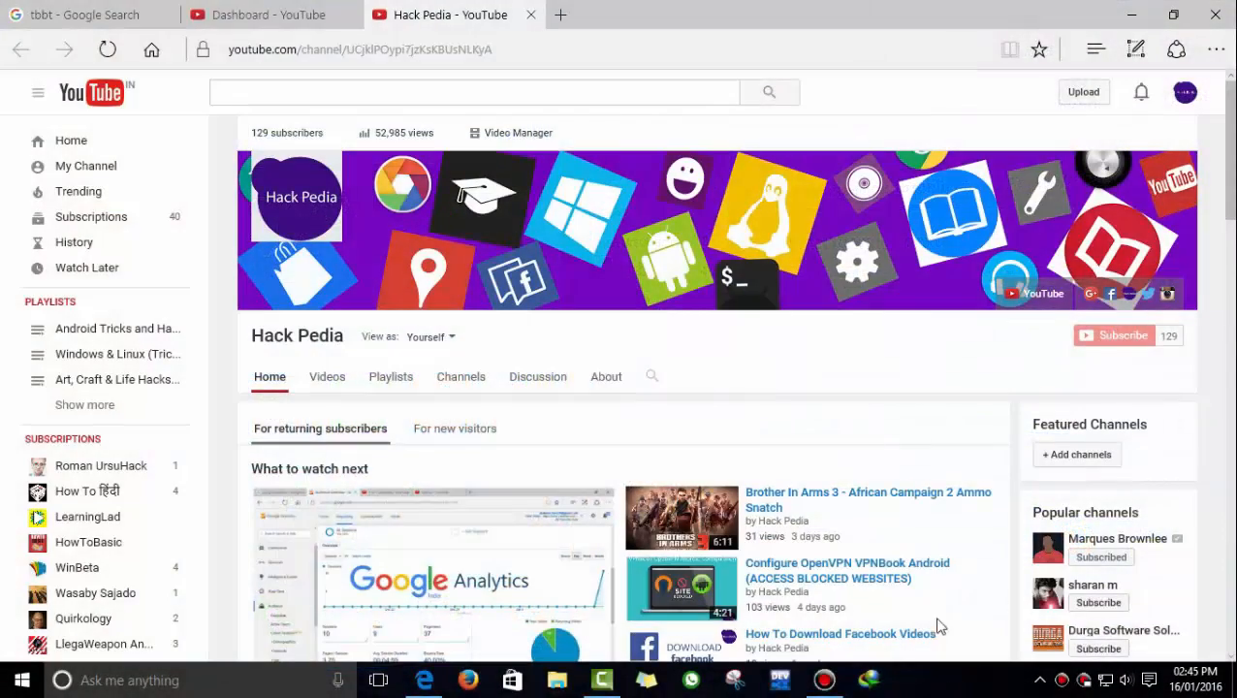
{"action": "scroll", "scroll_direction": "down", "scroll_amount": 3}
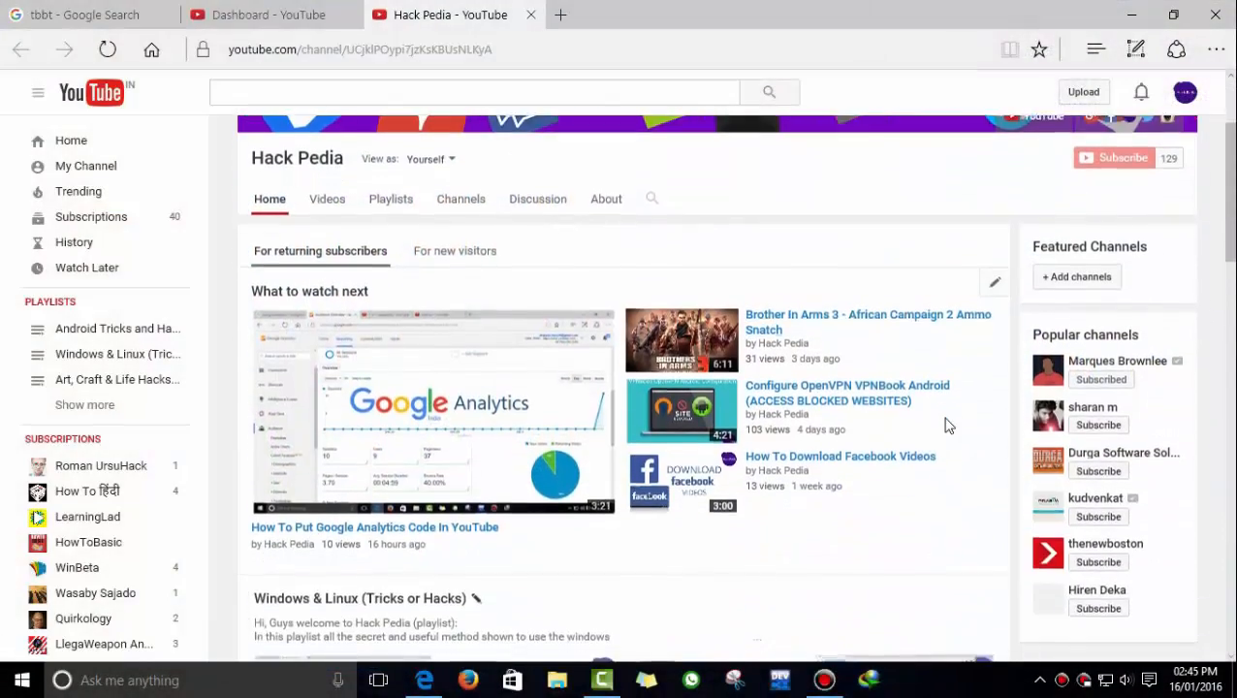
{"action": "scroll", "scroll_direction": "down", "scroll_amount": 3}
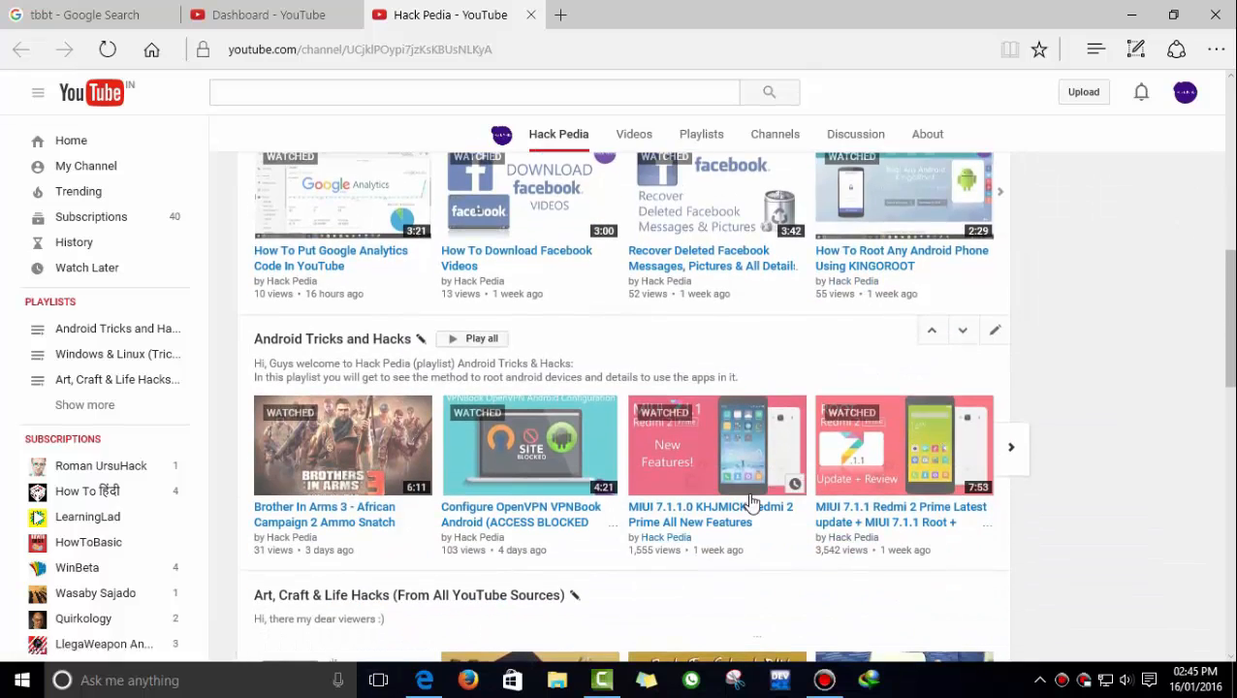
{"action": "scroll", "scroll_direction": "up", "scroll_amount": 3}
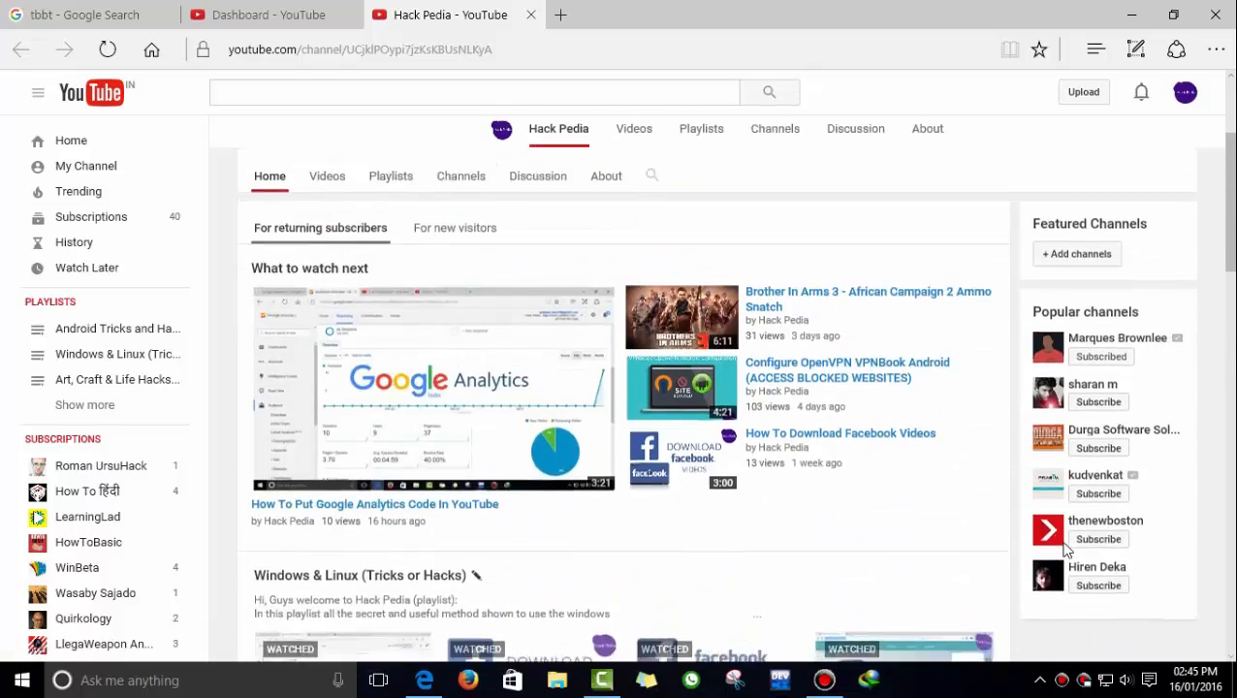